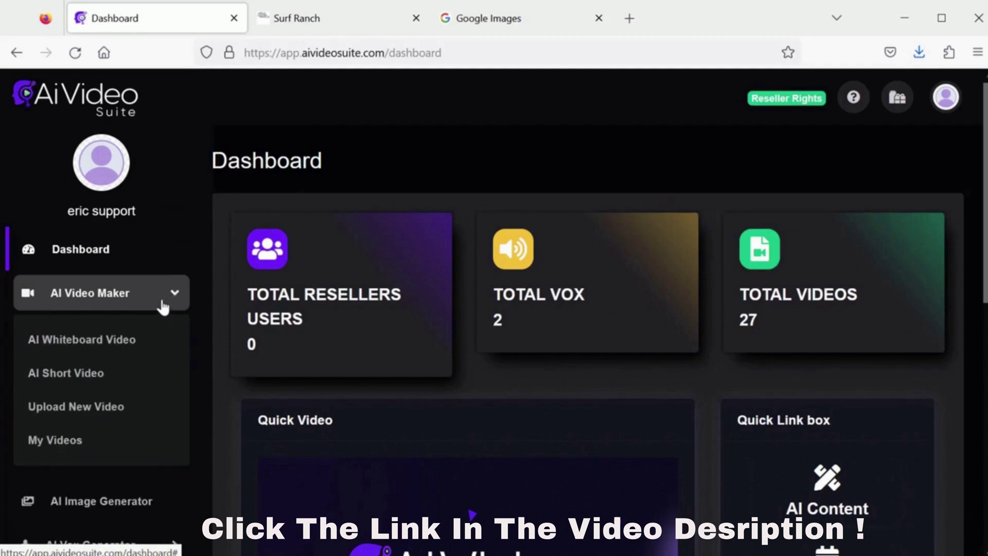
mouse_move(100, 340)
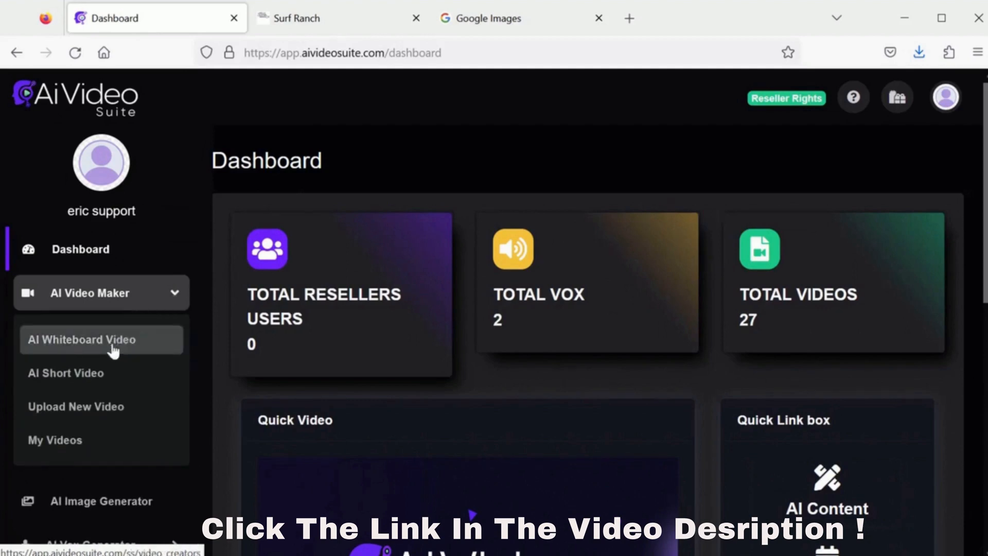
Step: Open the AI Whiteboard Video creation form from the AI Video Maker sidebar menu
click(93, 339)
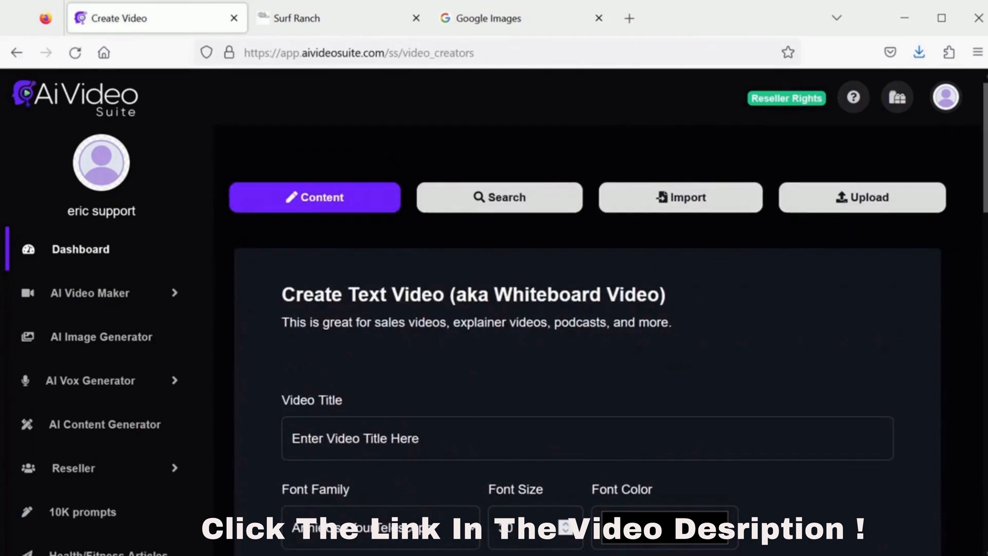
scroll(down, 3)
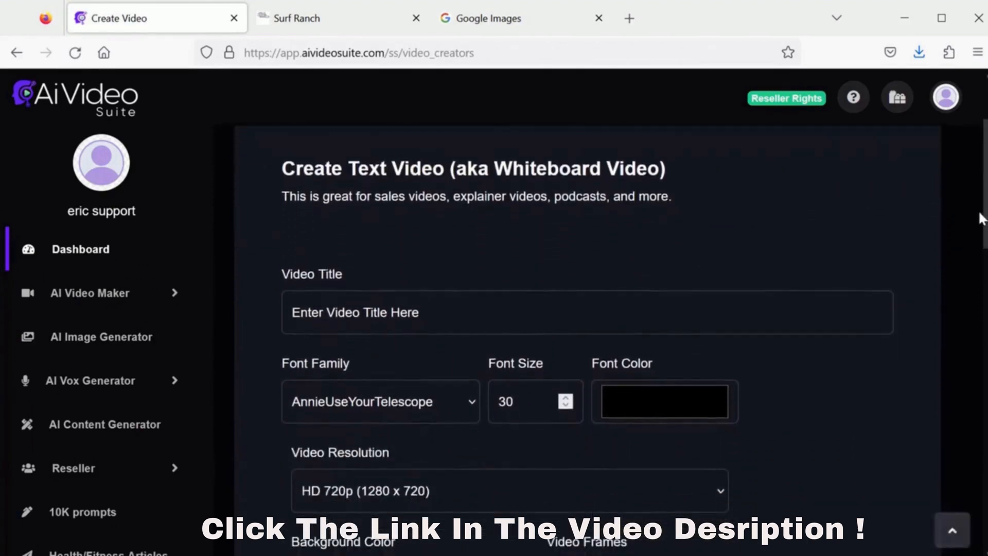
scroll(down, 3)
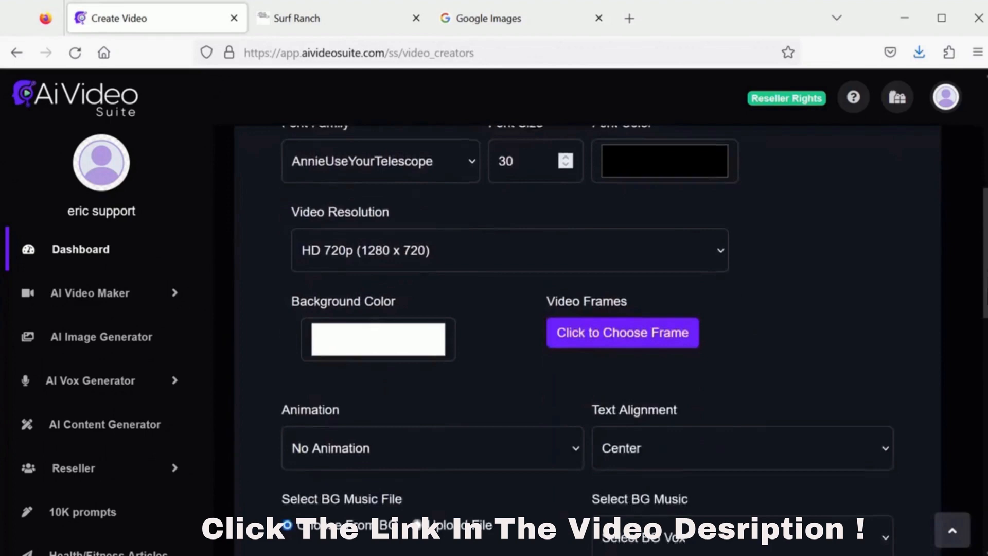
scroll(down, 3)
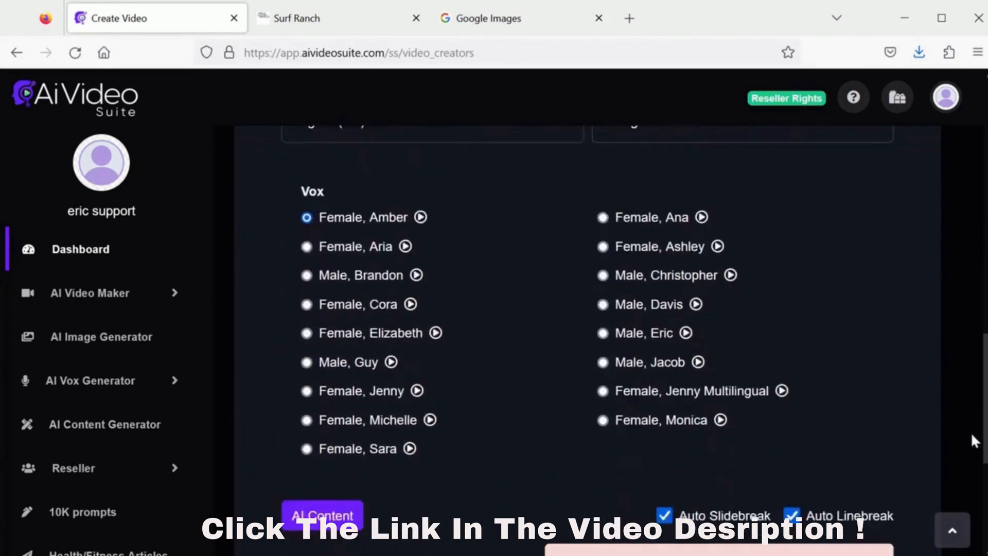
scroll(up, 3)
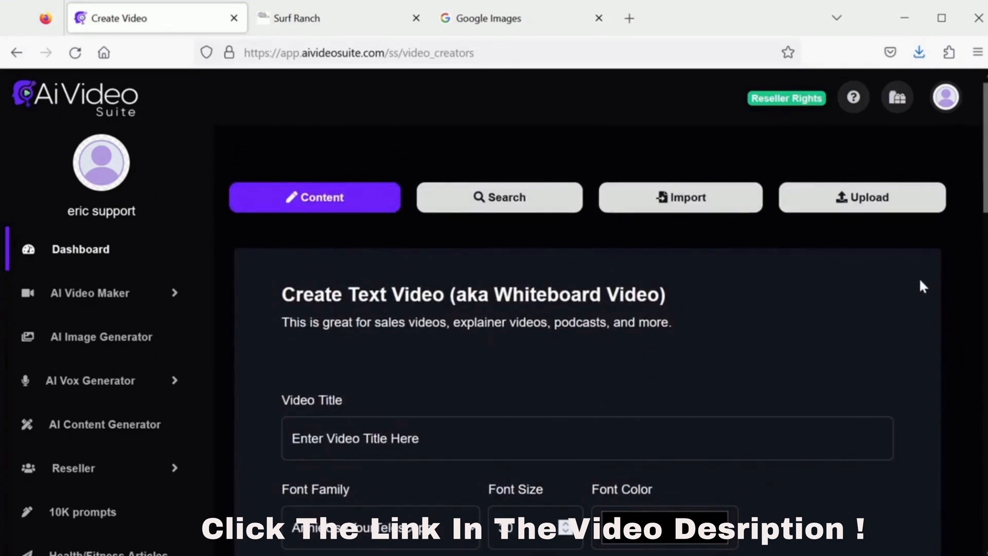
scroll(down, 3)
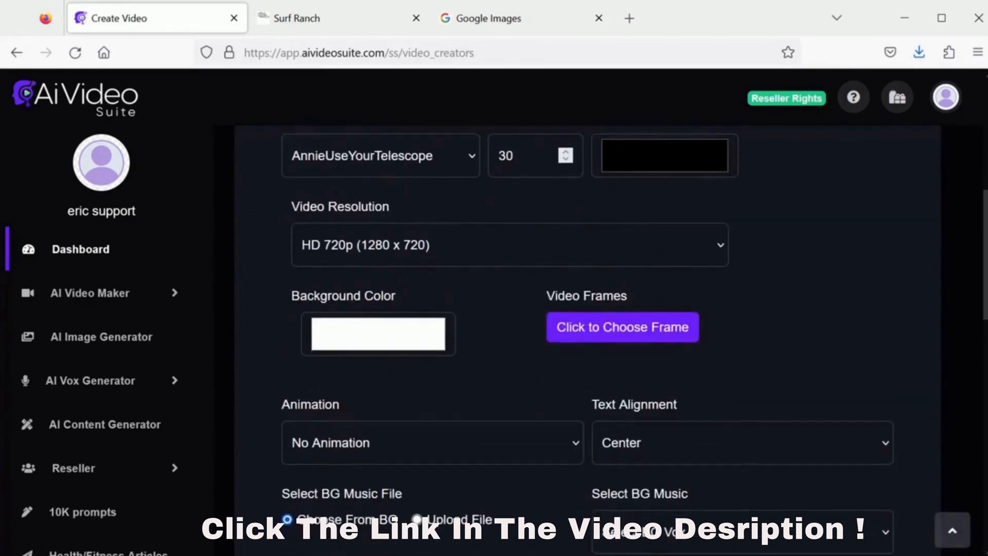
scroll(down, 3)
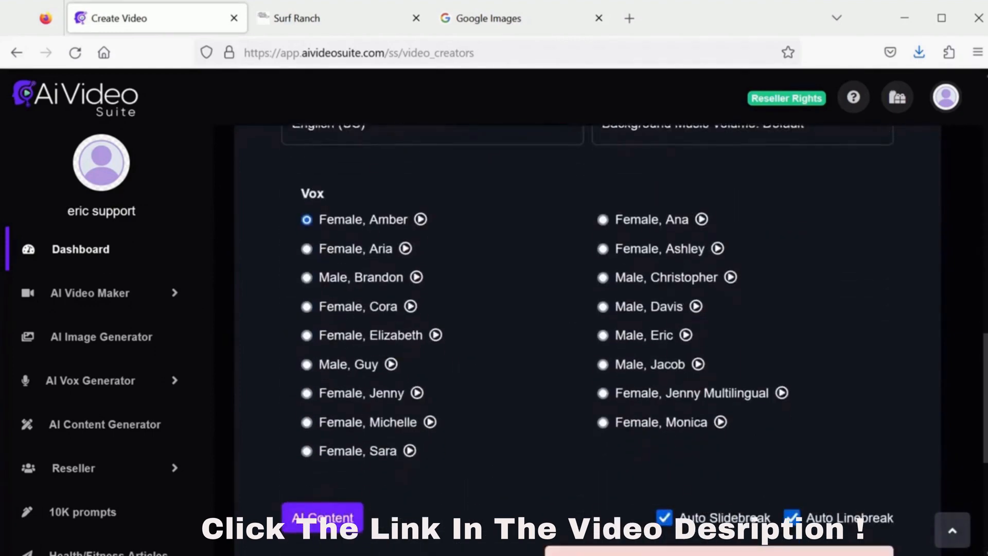
scroll(down, 3)
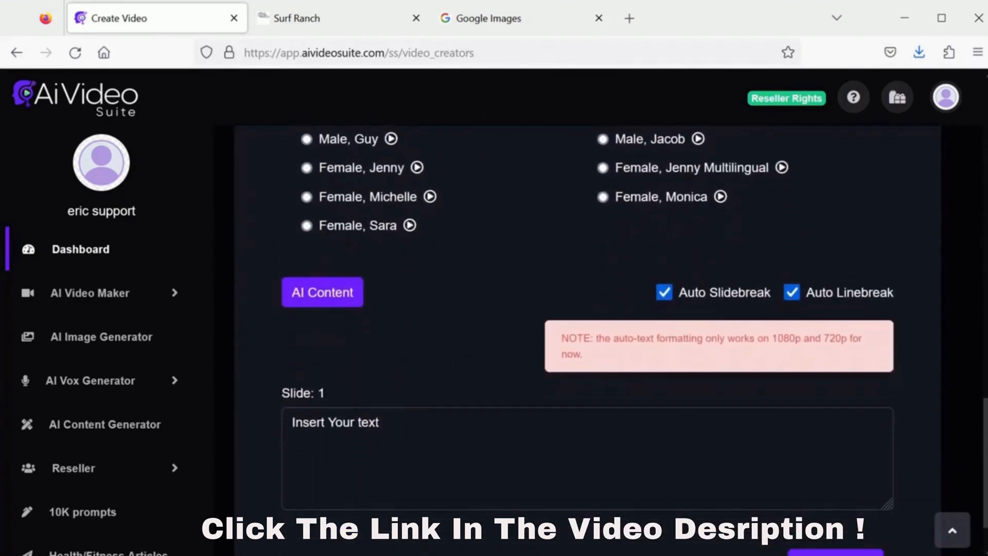
scroll(down, 3)
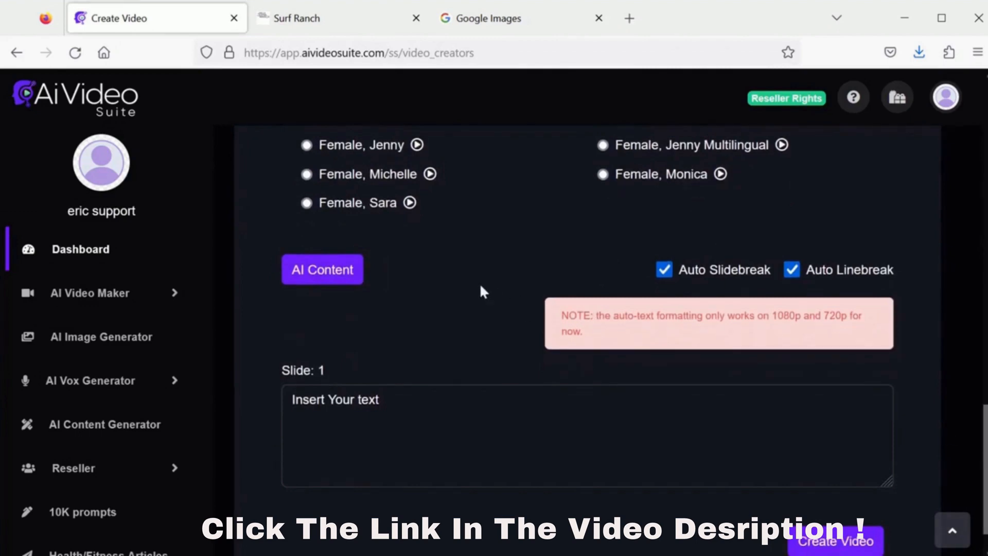
mouse_move(334, 269)
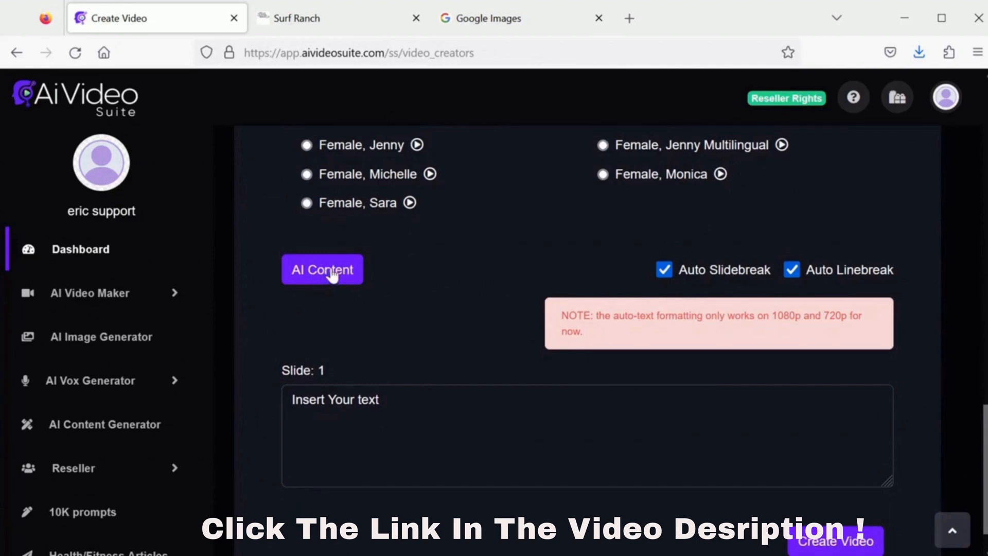
mouse_move(371, 426)
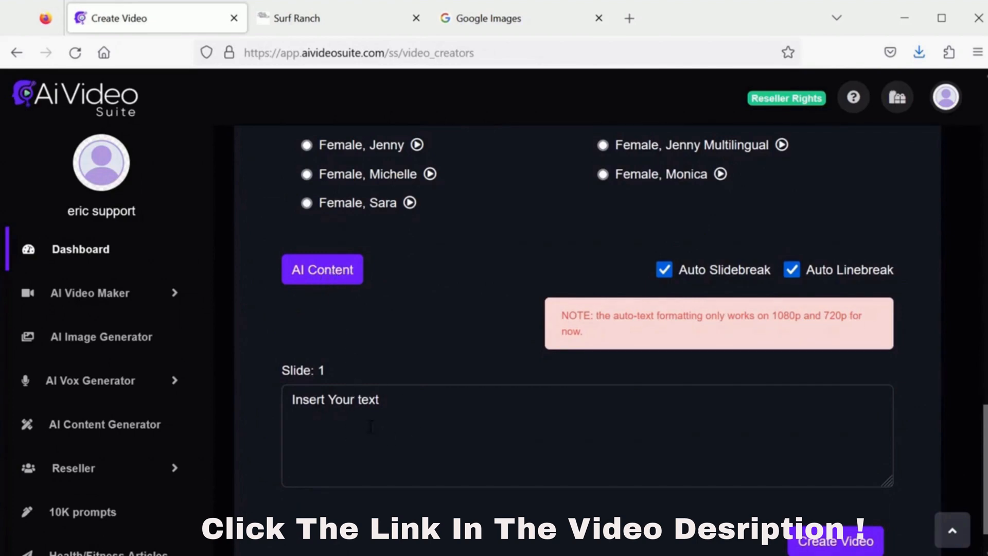
mouse_move(322, 269)
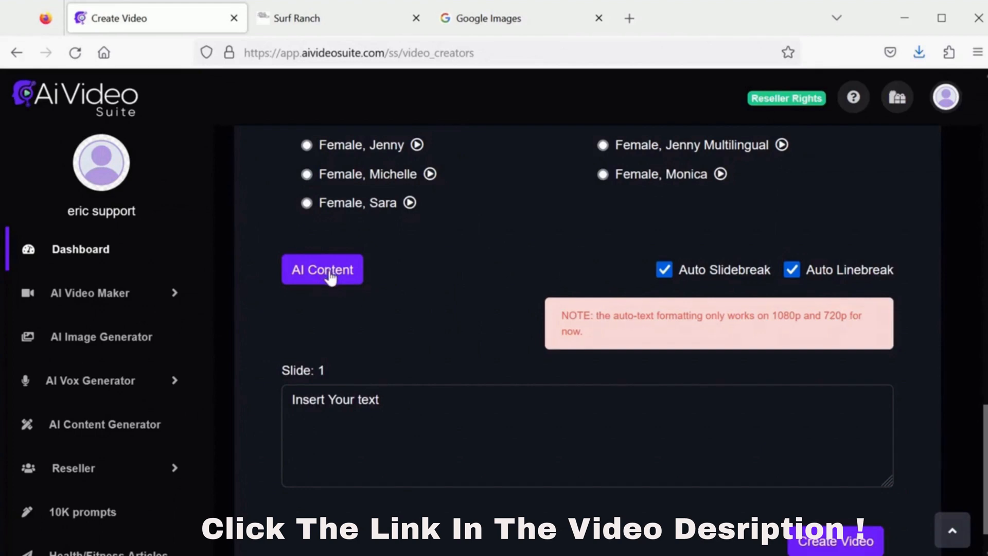
Step: Bring up the AI Content popup for Slide 1, offering Sales, Business Ad and Explainer video types
click(322, 269)
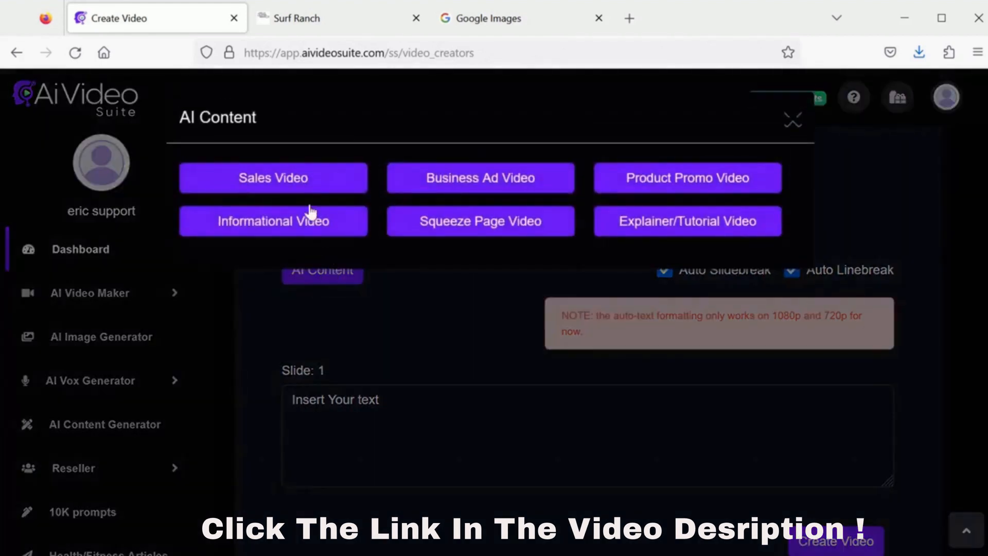
mouse_move(677, 177)
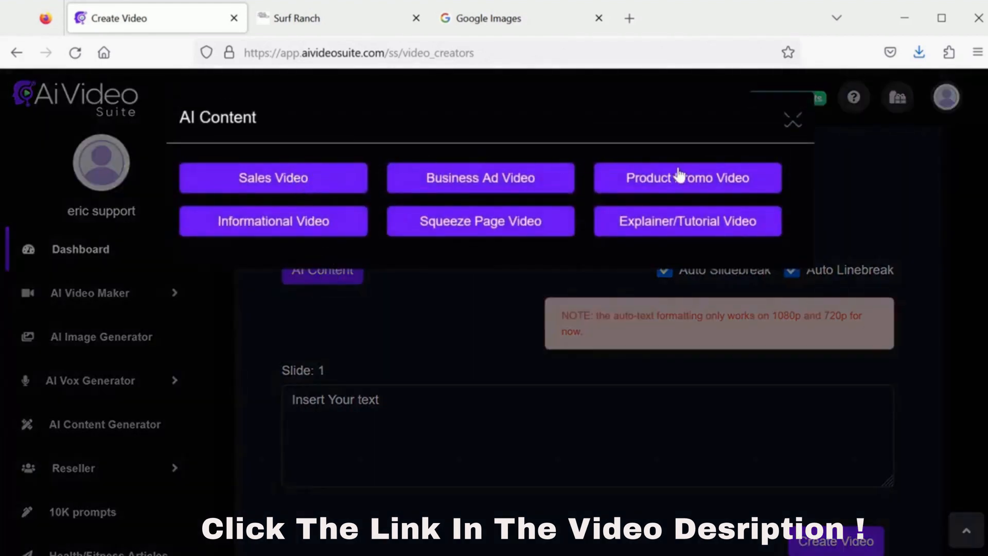
mouse_move(636, 185)
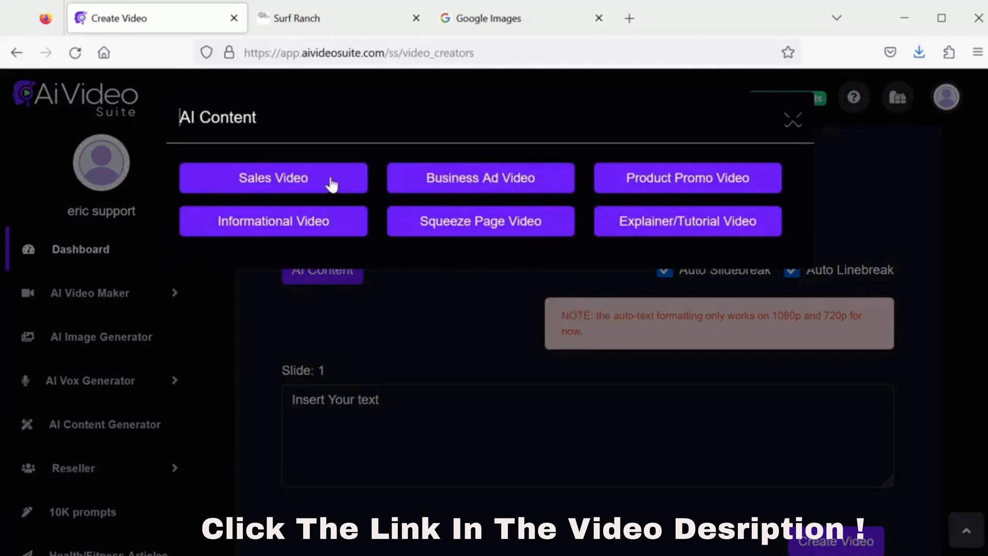
mouse_move(297, 216)
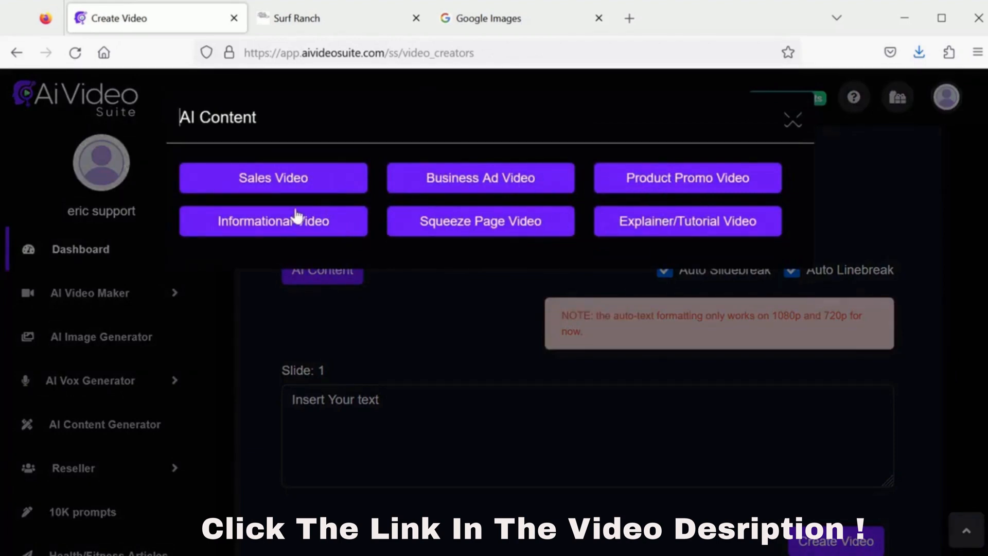
mouse_move(309, 183)
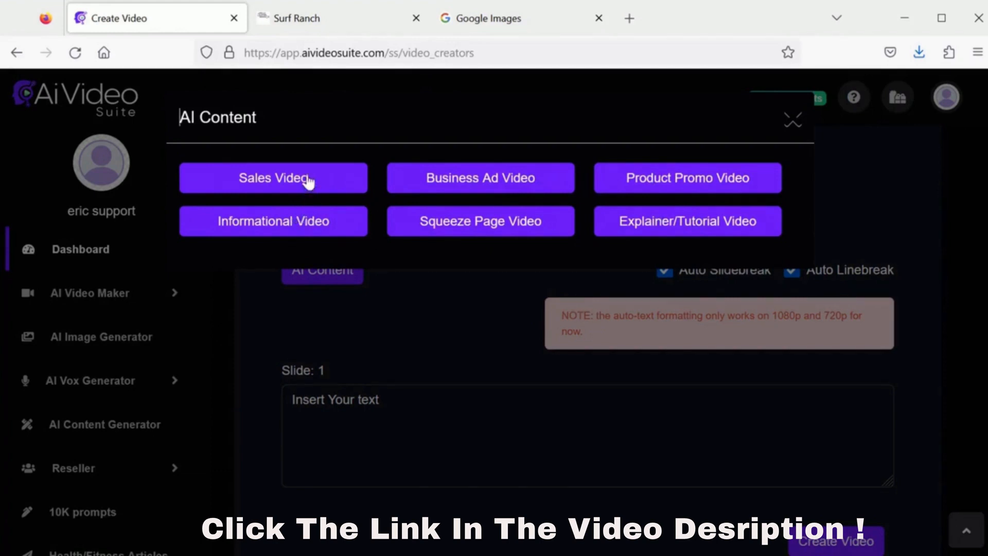
mouse_move(457, 183)
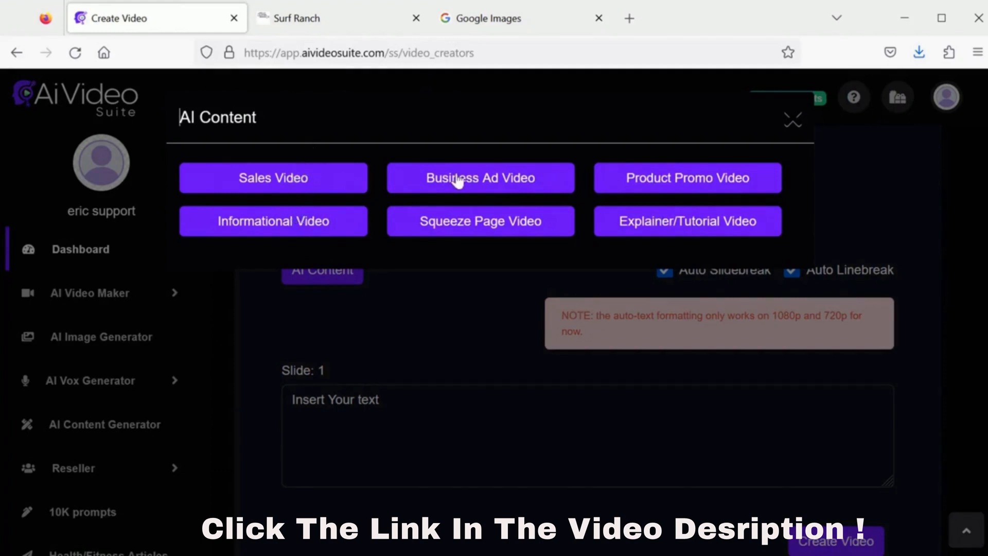
mouse_move(677, 177)
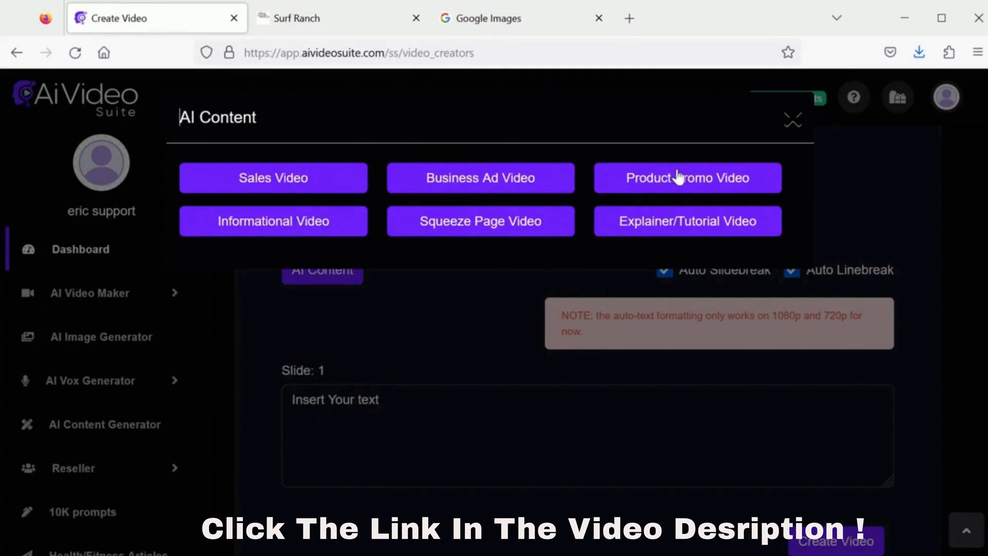